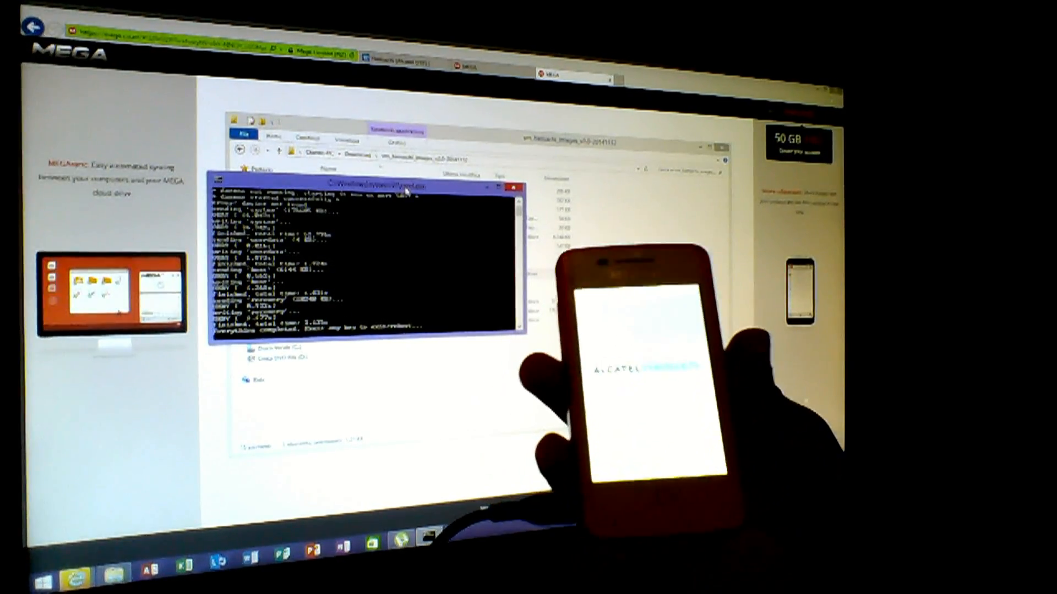
Close the finished fastboot flashing window, leaving the stock-images folder visible while the phone reboots
click(516, 186)
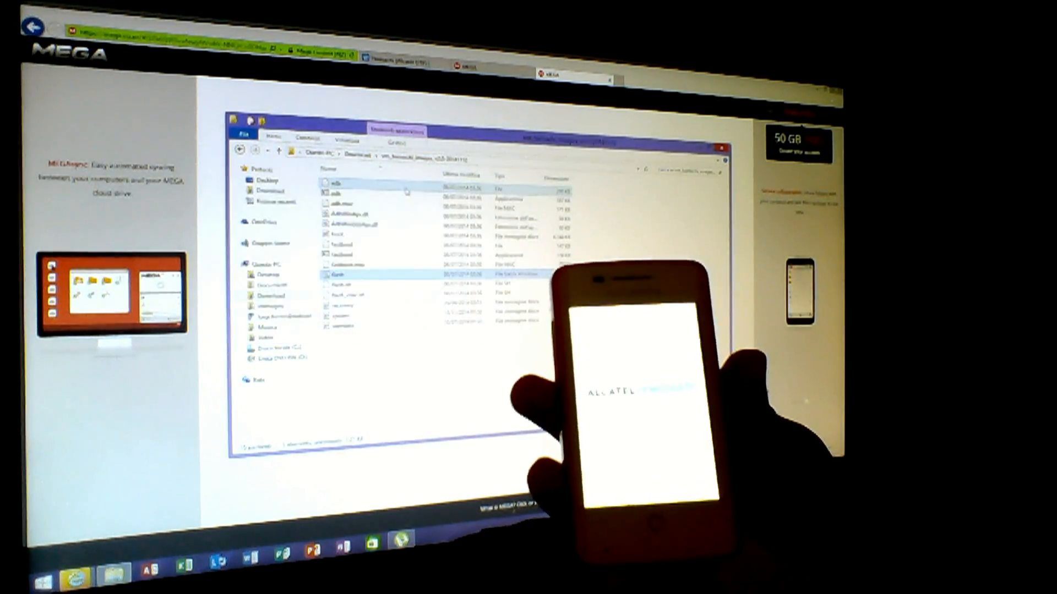